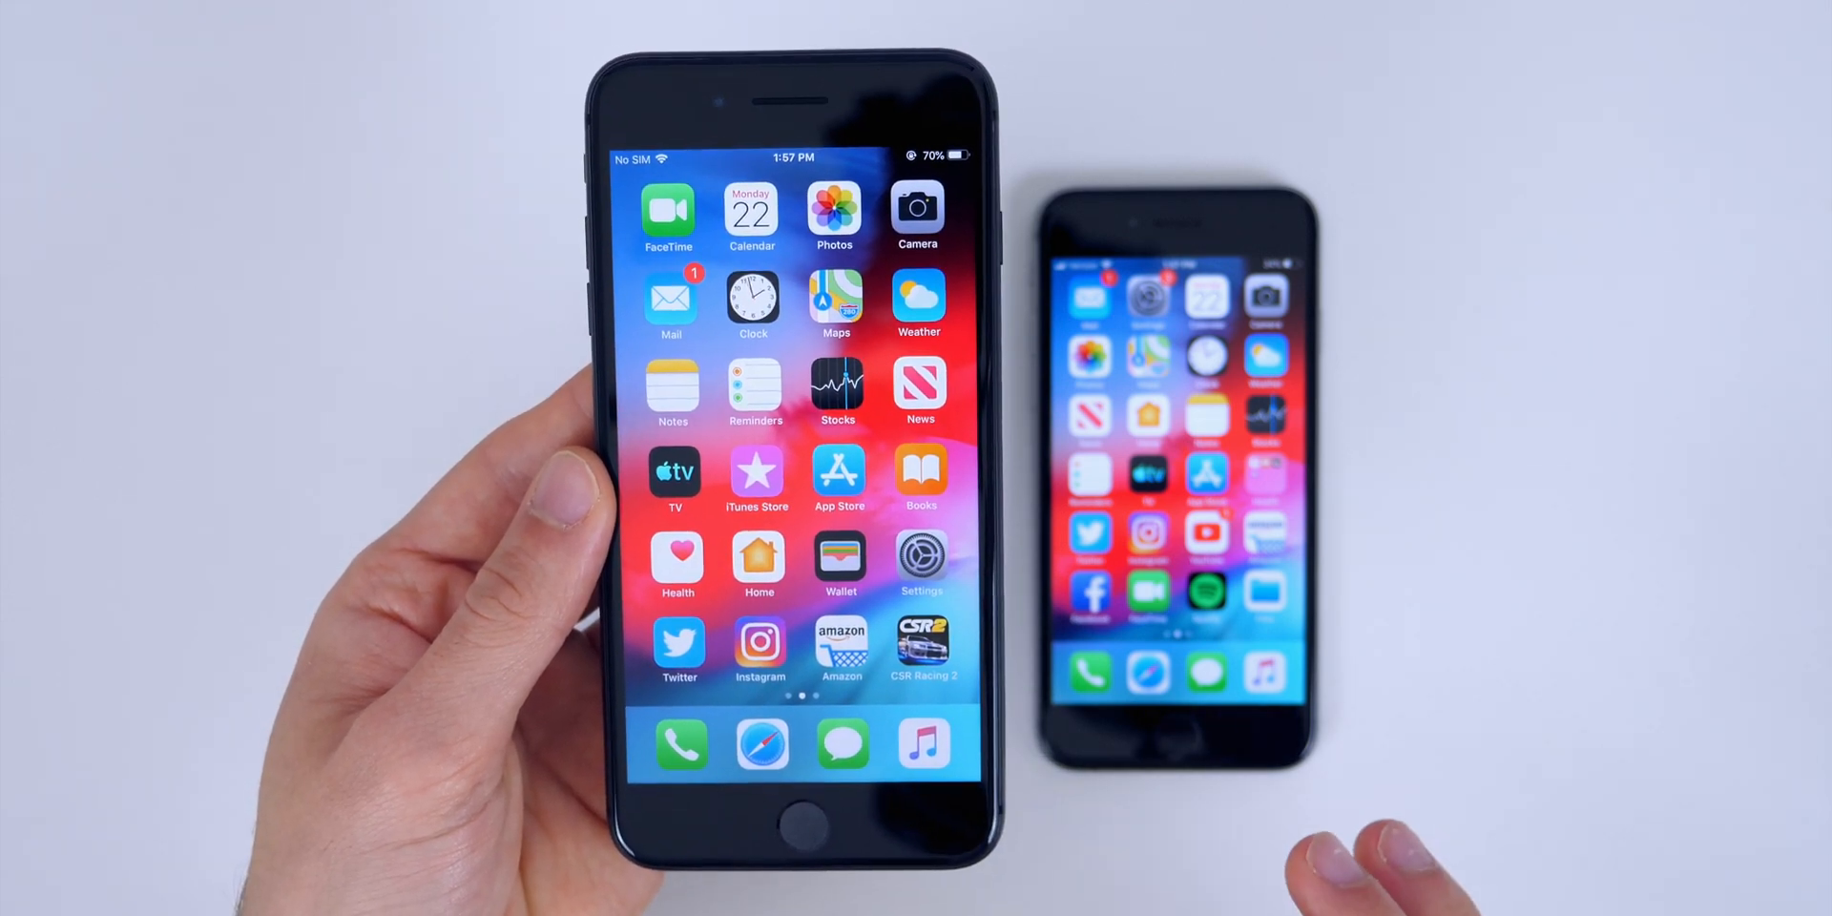
{"action": "left_click", "coordinate": [839, 557]}
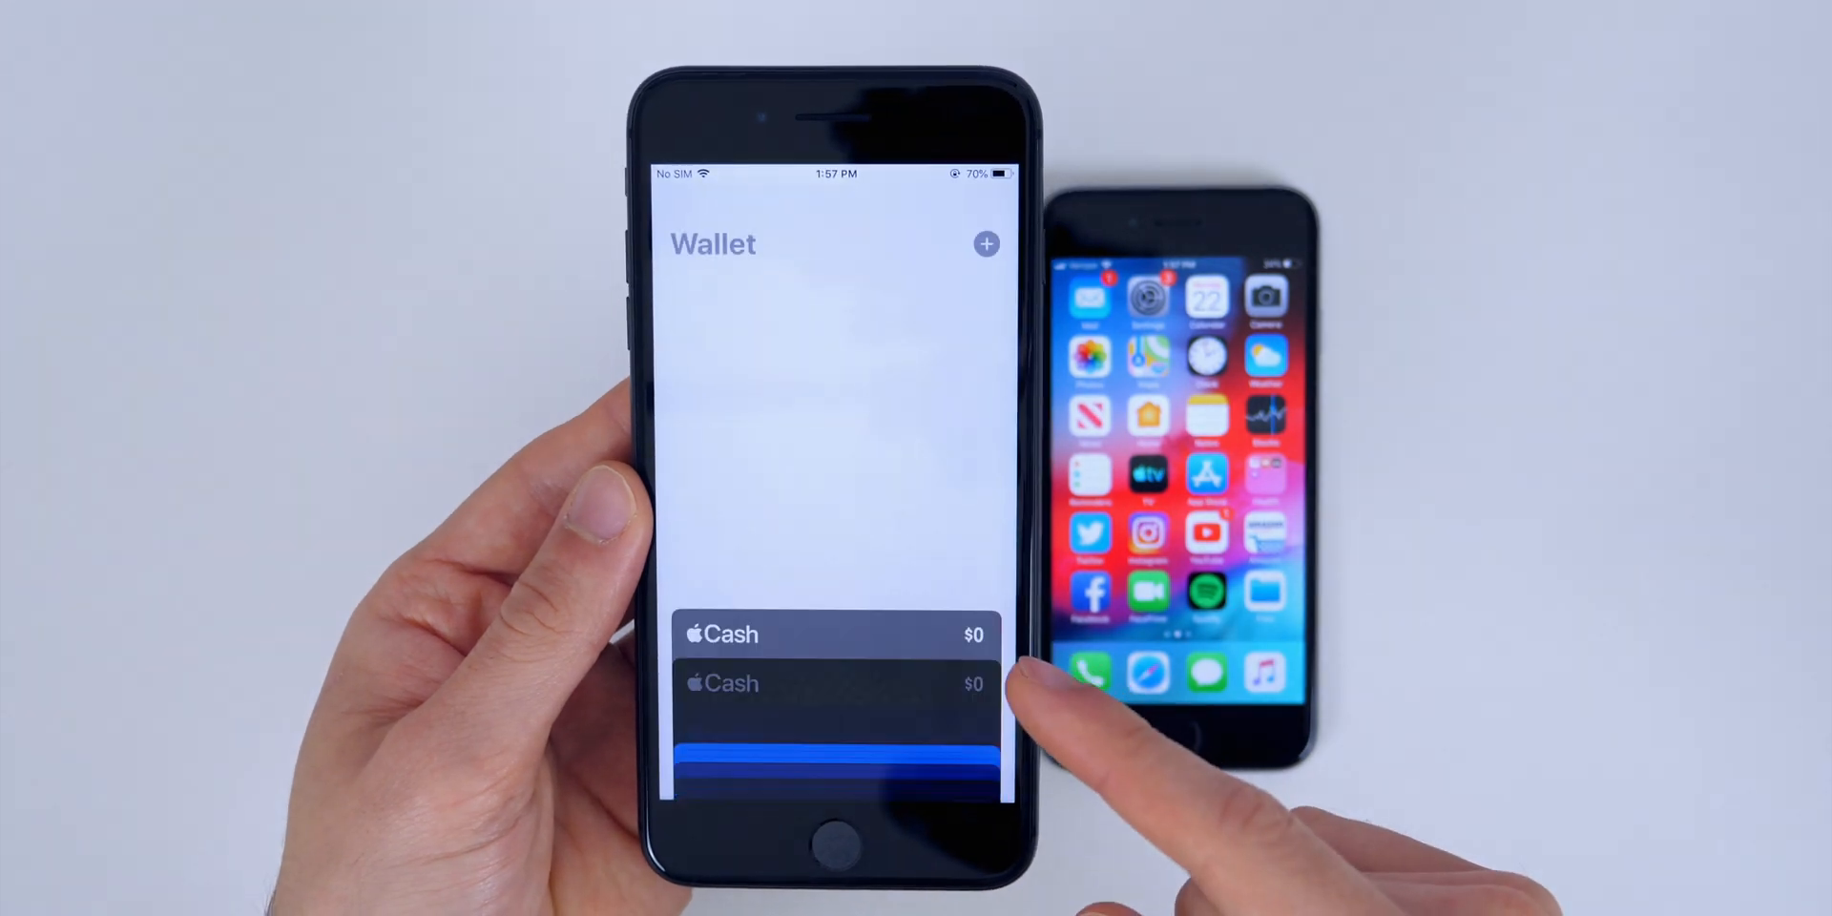
{"action": "left_click", "coordinate": [833, 683]}
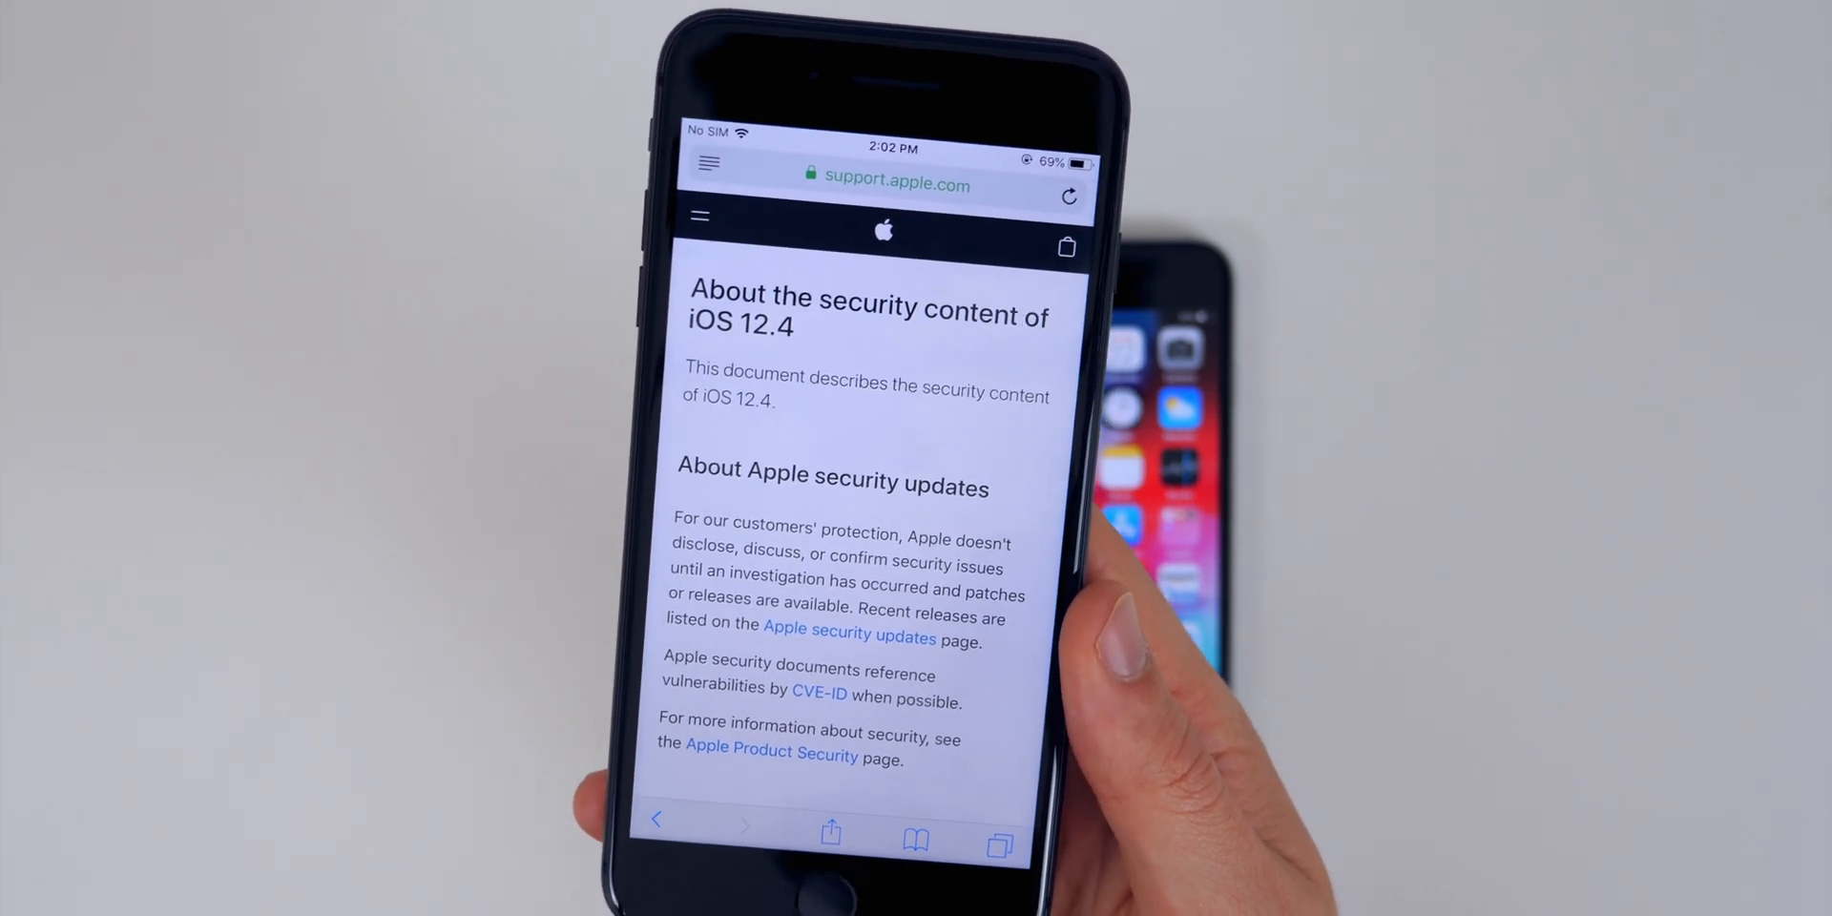
{"action": "scroll", "scroll_direction": "down", "scroll_amount": 3}
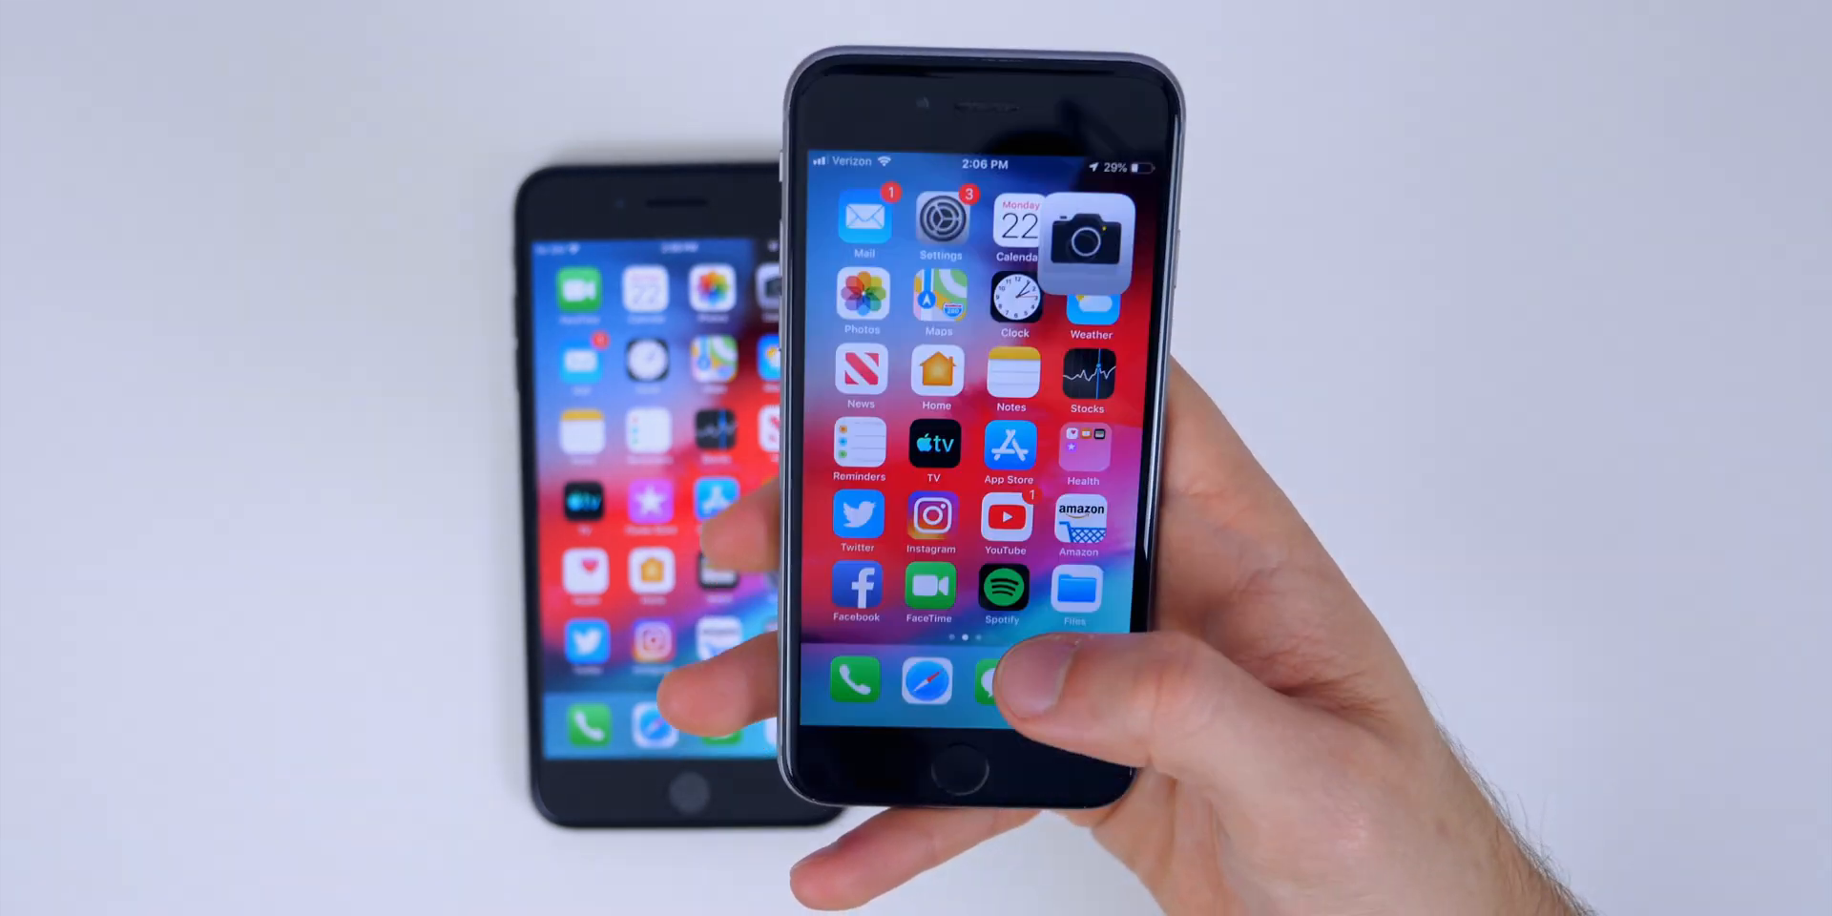
{"action": "left_click", "coordinate": [1003, 587]}
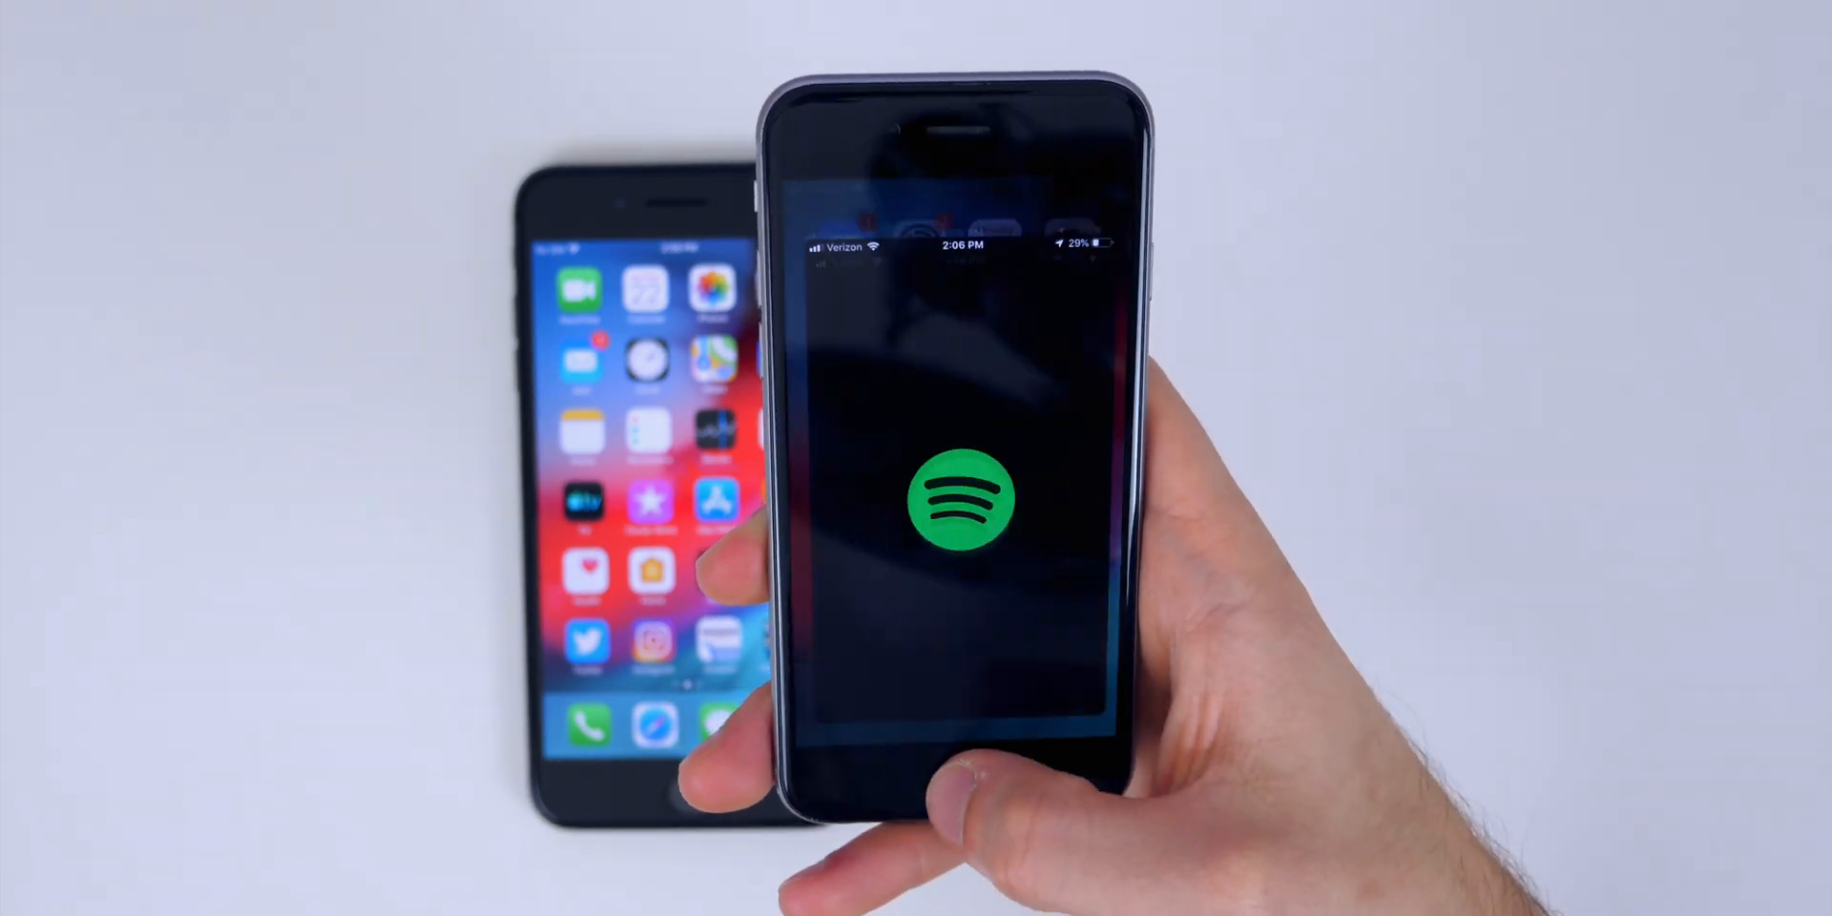